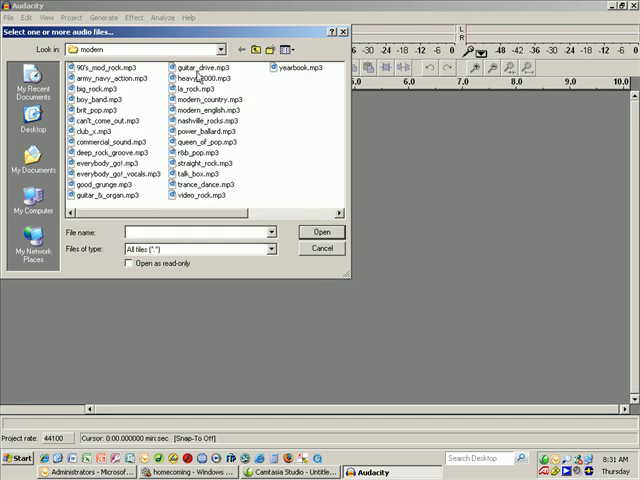
- Browse from the network drive into web_development, then Audio, then its song subfolder
left_click(220, 48)
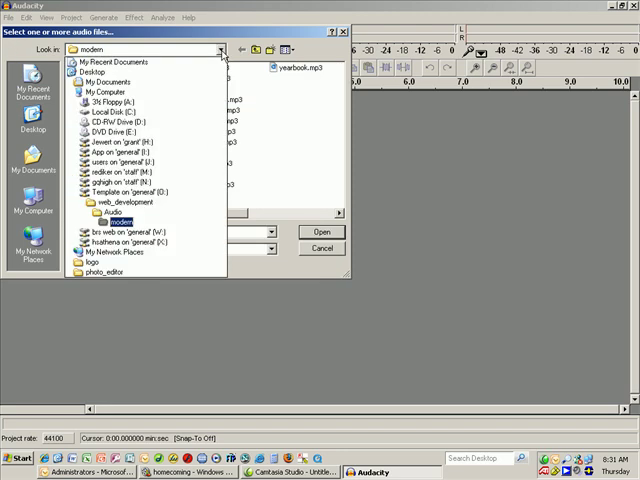
left_click(120, 192)
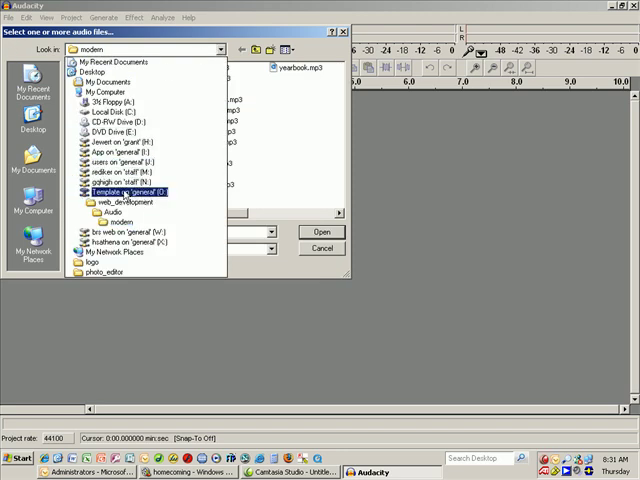
double_click(124, 200)
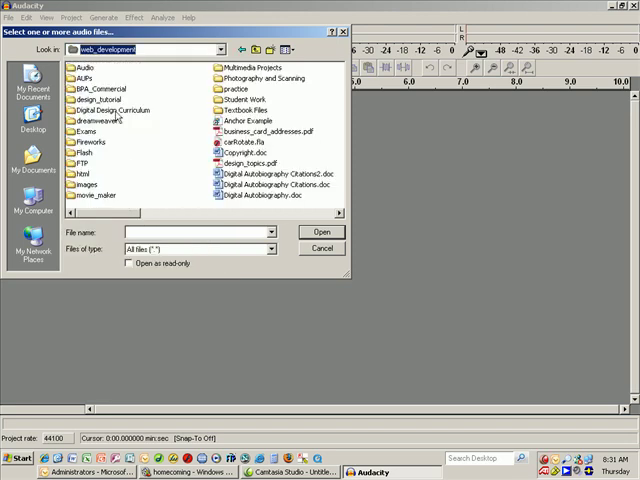
double_click(72, 68)
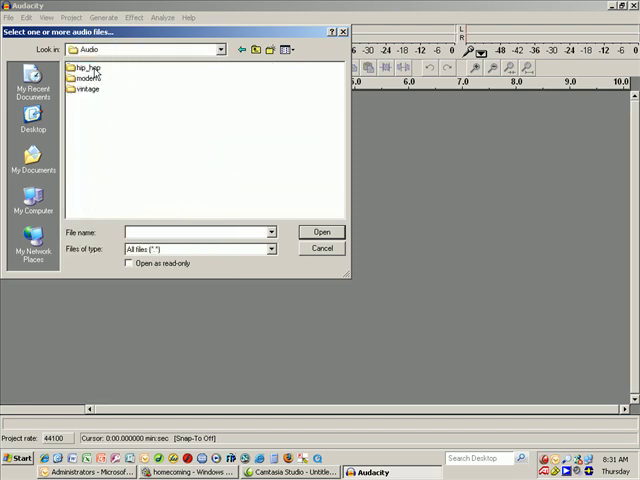
double_click(88, 80)
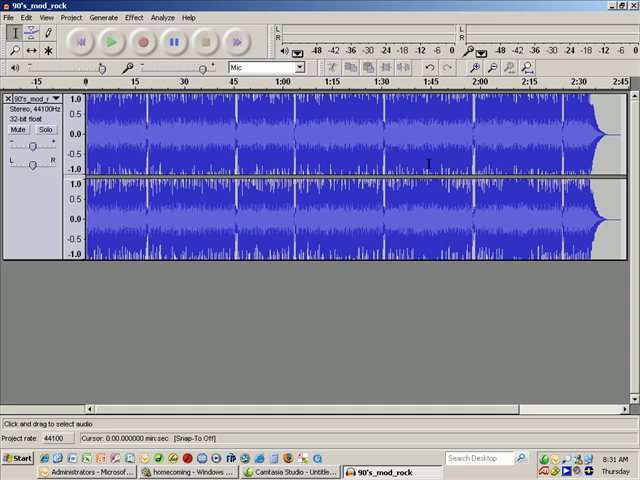
- Scroll along the 90's_mod_rock stereo track to review its full waveform
scroll("right", 3)
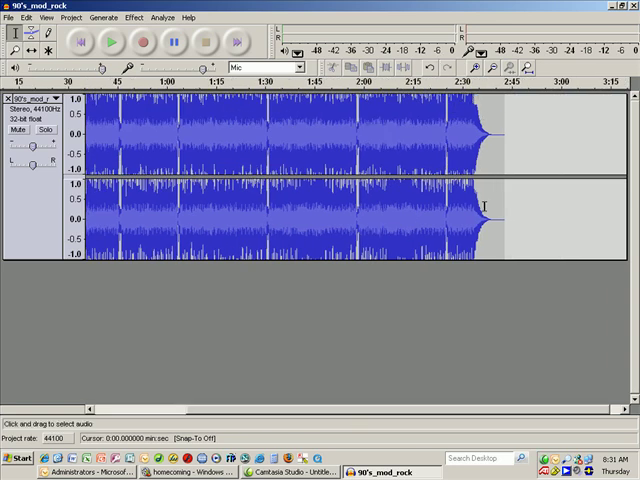
mouse_move(456, 206)
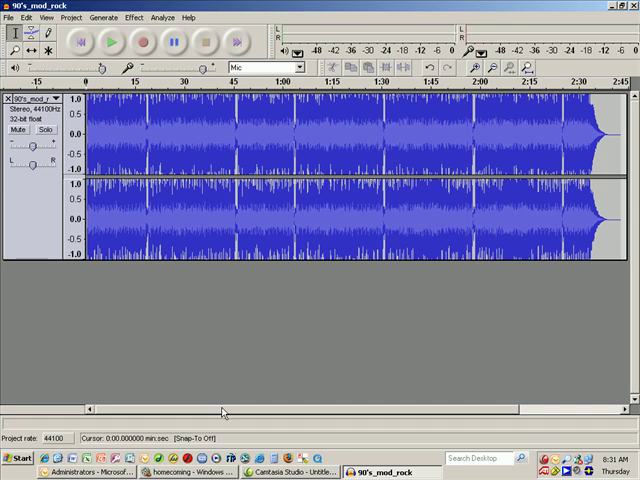
mouse_move(338, 116)
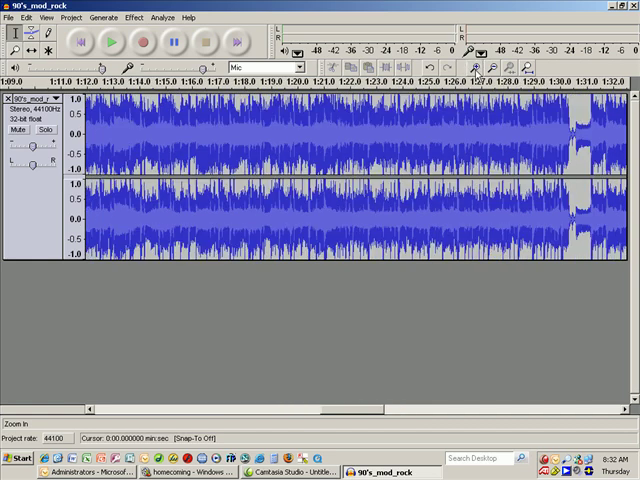
mouse_move(50, 110)
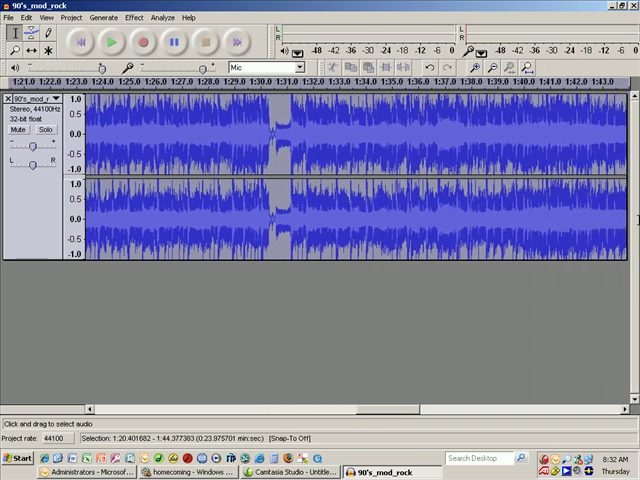
- Scroll around the 1:20 mark to locate the quieter passage where the song will end
scroll("right", 3)
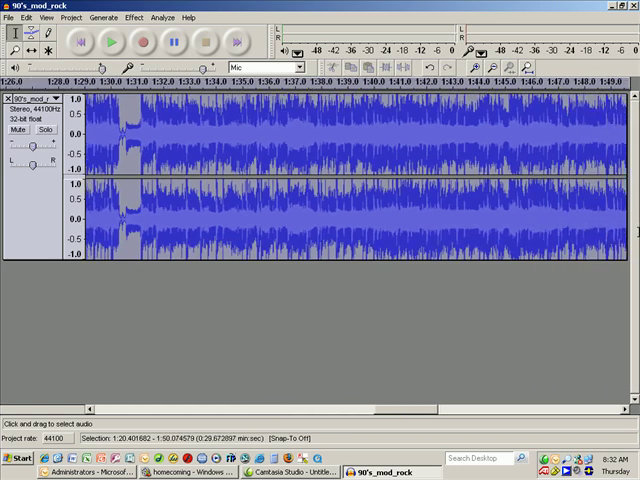
scroll("right", 3)
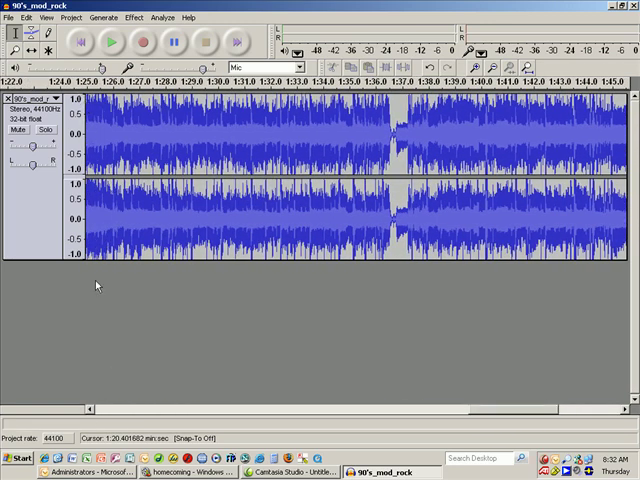
scroll("left", 3)
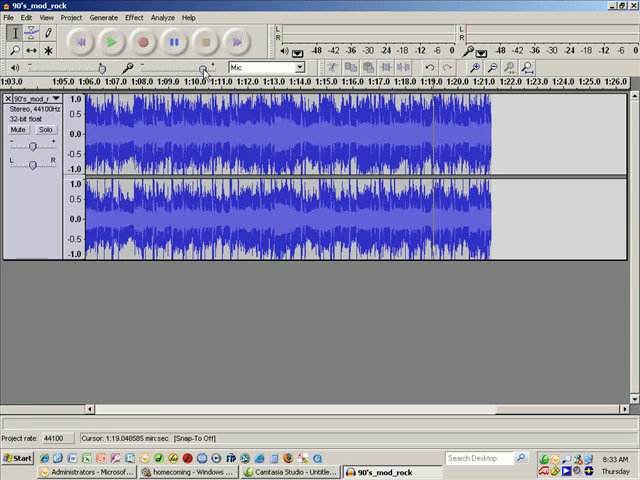
- Fade out the final seconds before 1:20 and play back the faded ending
left_click(110, 42)
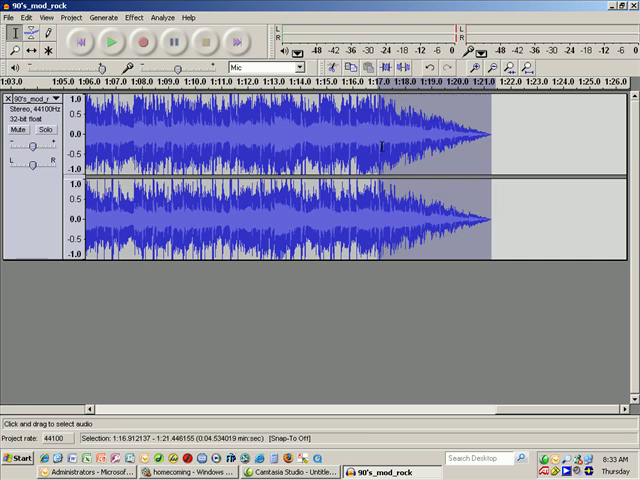
left_click(114, 42)
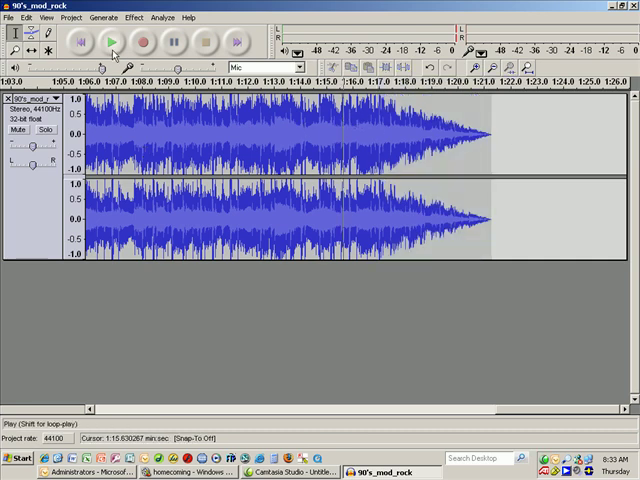
left_click(112, 40)
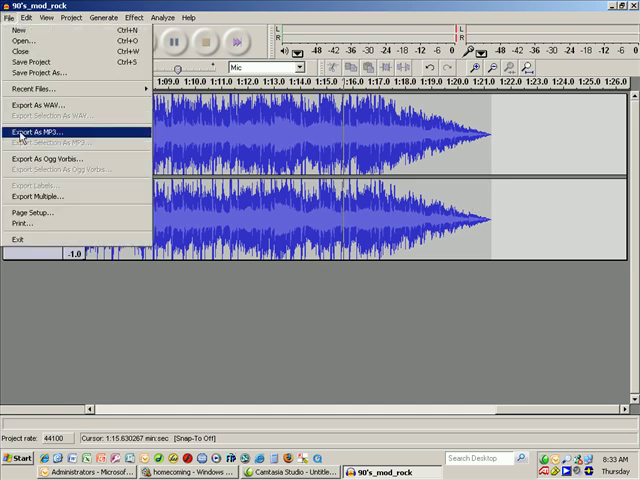
- Export as 90's_mod_rock.mp3 into the target subfolder of Web Development
left_click(40, 132)
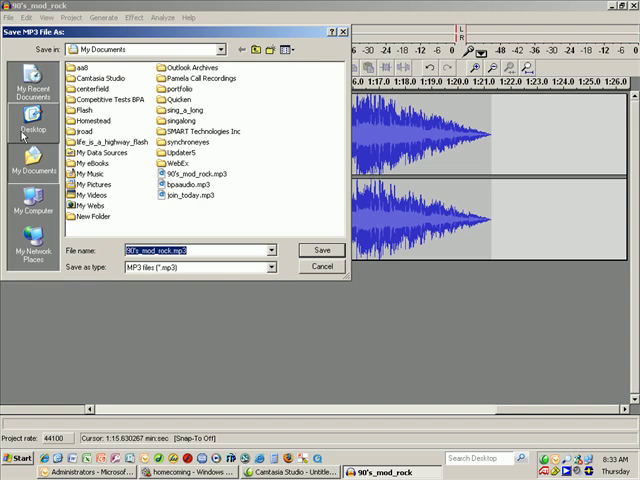
mouse_move(84, 62)
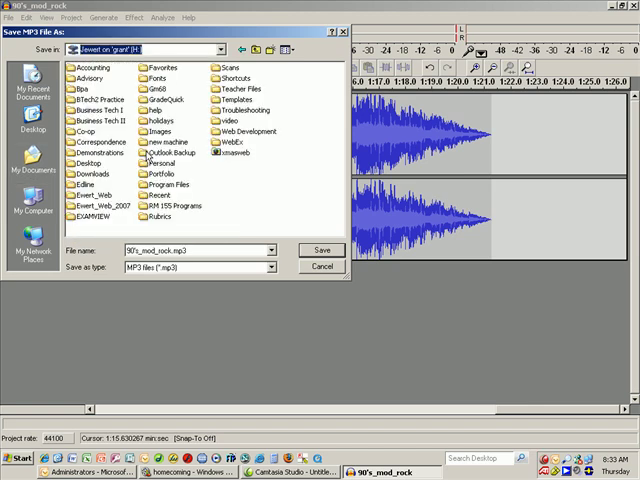
double_click(248, 132)
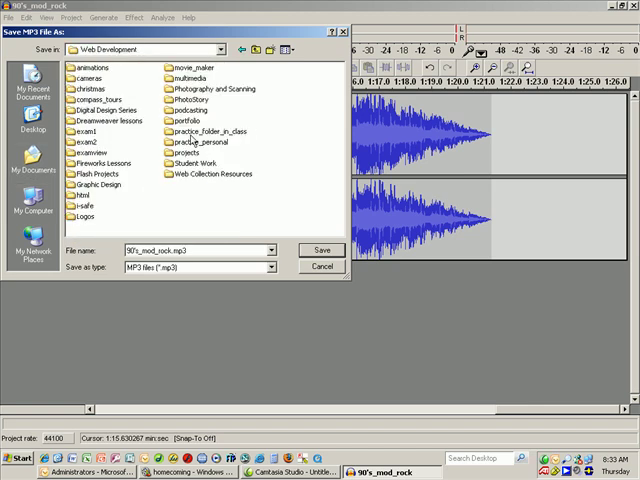
double_click(190, 68)
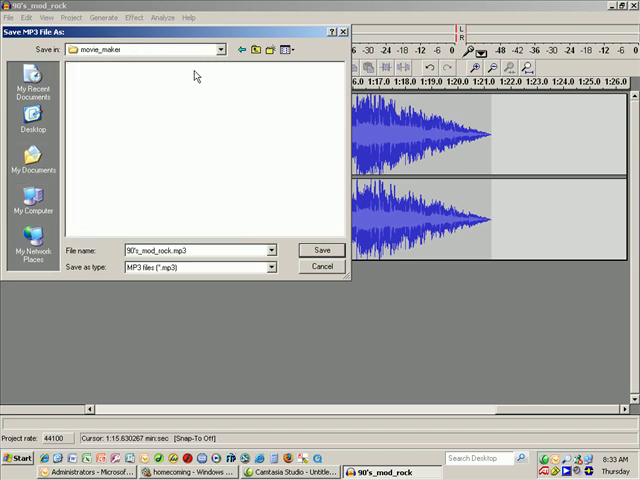
left_click(322, 250)
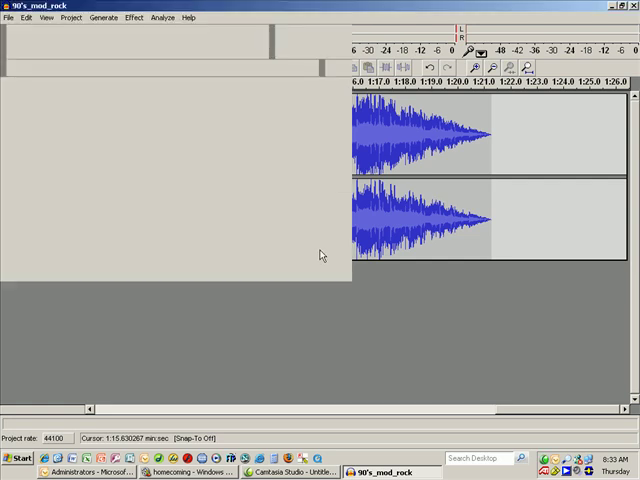